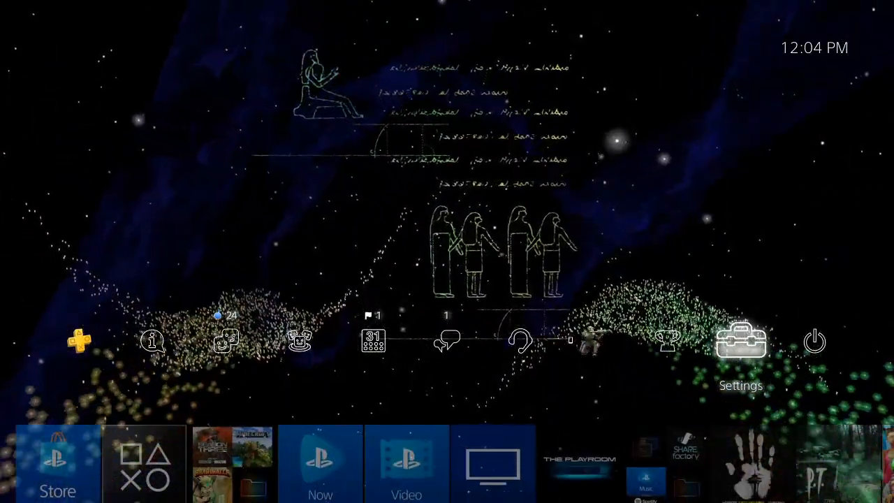
# Step: Go from the home screen into Settings and down toward the Network options
pyautogui.click(740, 342)
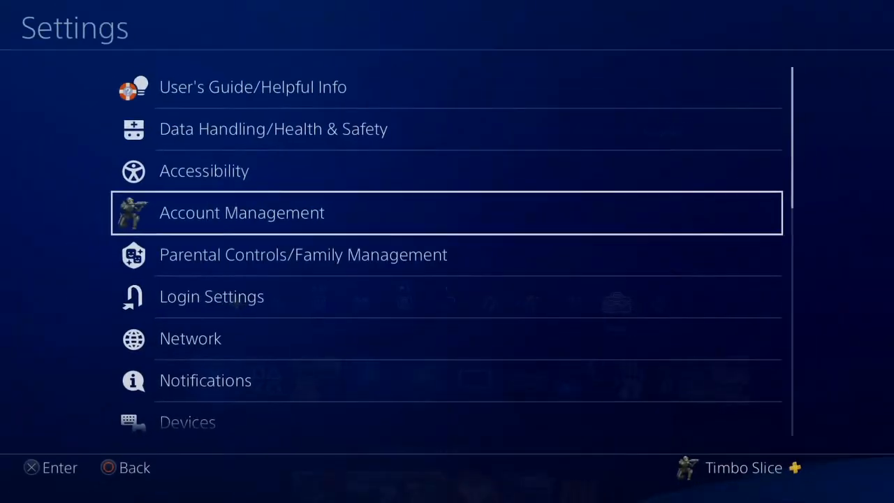
pyautogui.scroll(-3)
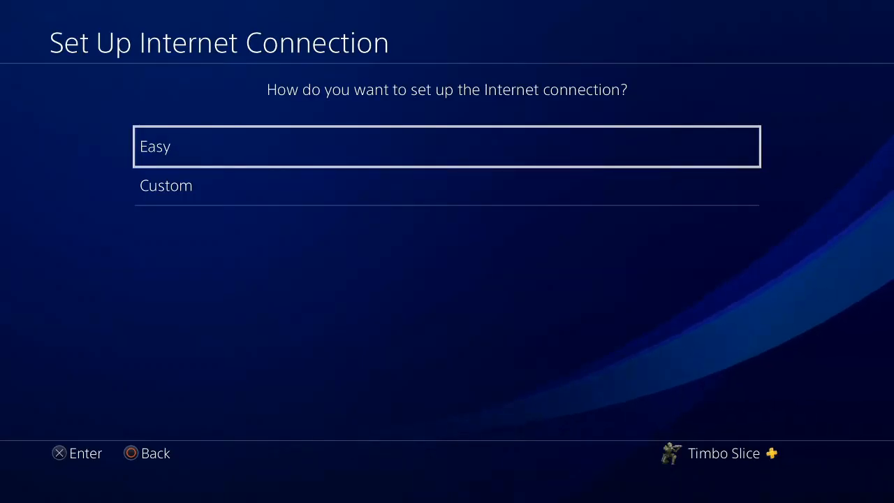
# Step: Choose Custom setup and begin entering the manual IP address (digits 6 and 3) on the keypad
pyautogui.click(447, 147)
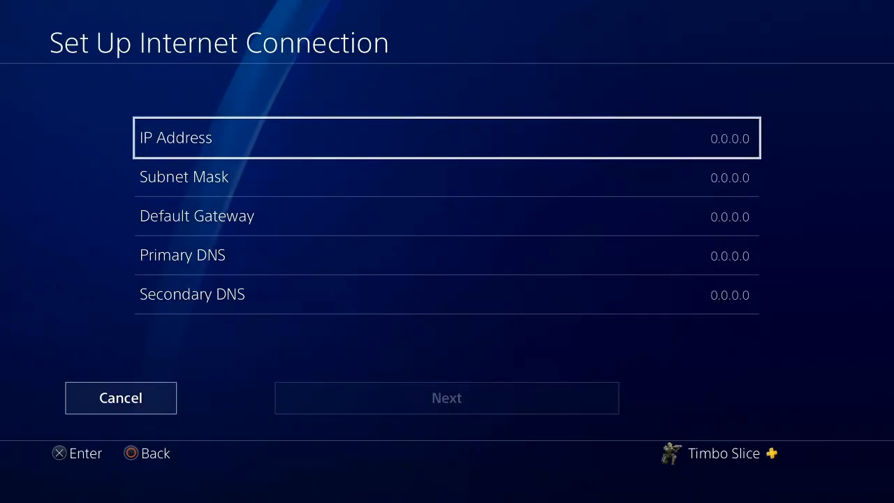
pyautogui.click(446, 138)
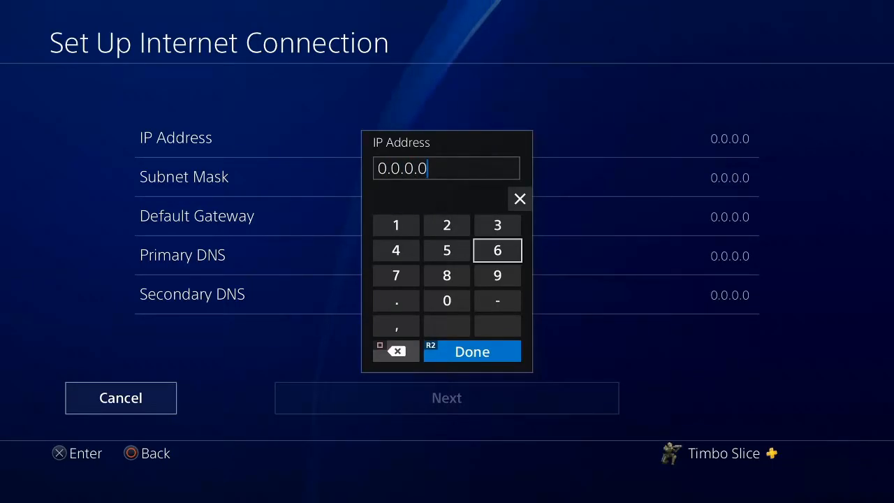
pyautogui.click(497, 250)
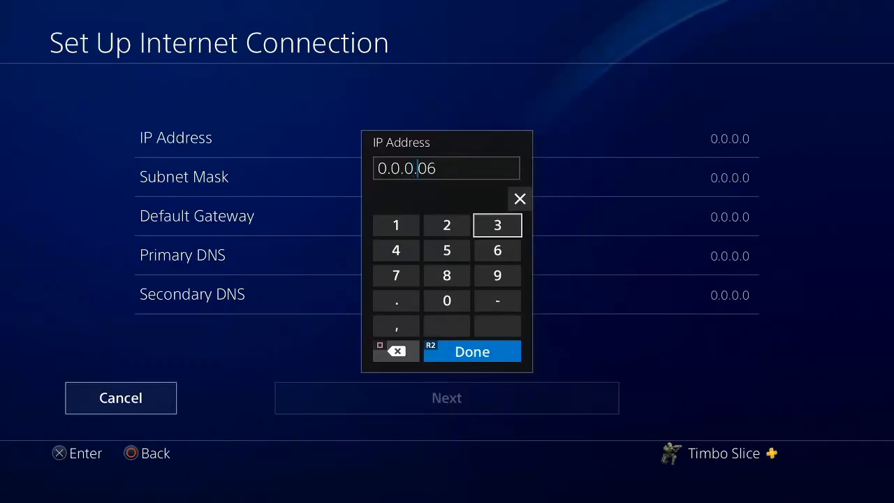
pyautogui.click(396, 224)
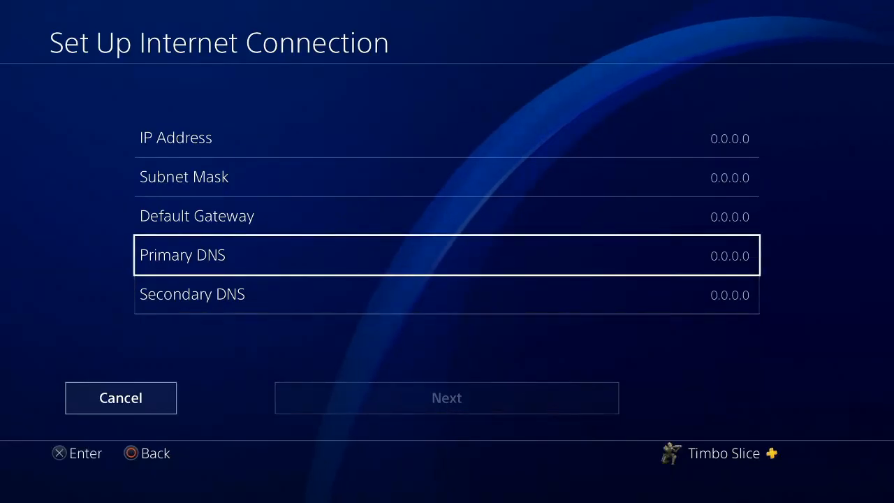
# Step: Set Primary DNS to 8.8.8.8 and Secondary DNS to 8.8.4.4
pyautogui.click(445, 254)
pyautogui.write('8.8')
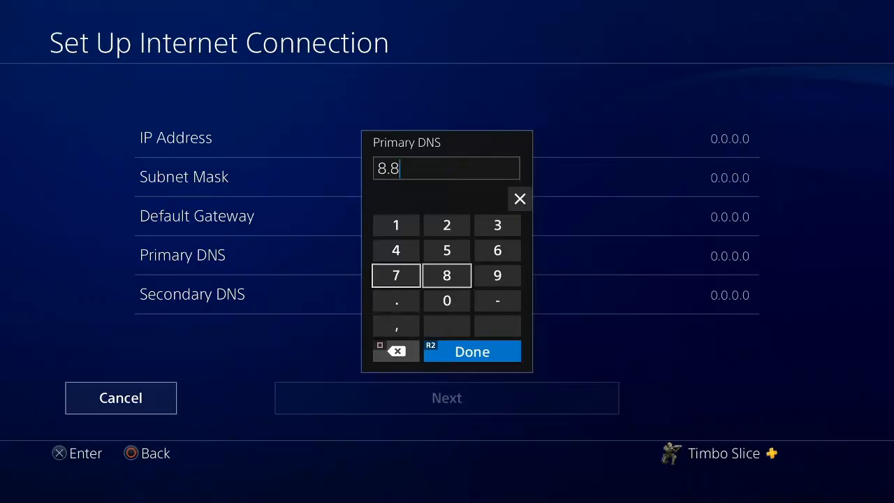
pyautogui.click(396, 301)
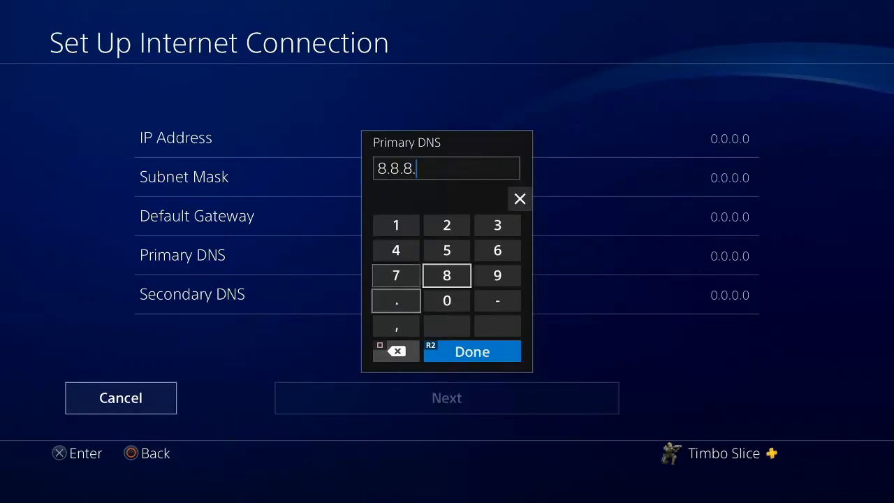
pyautogui.click(472, 352)
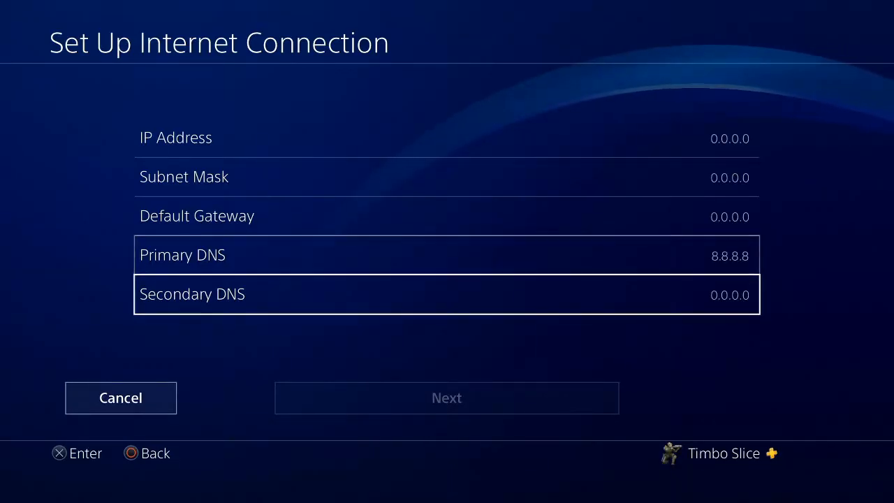
pyautogui.click(447, 293)
pyautogui.write('8.8.')
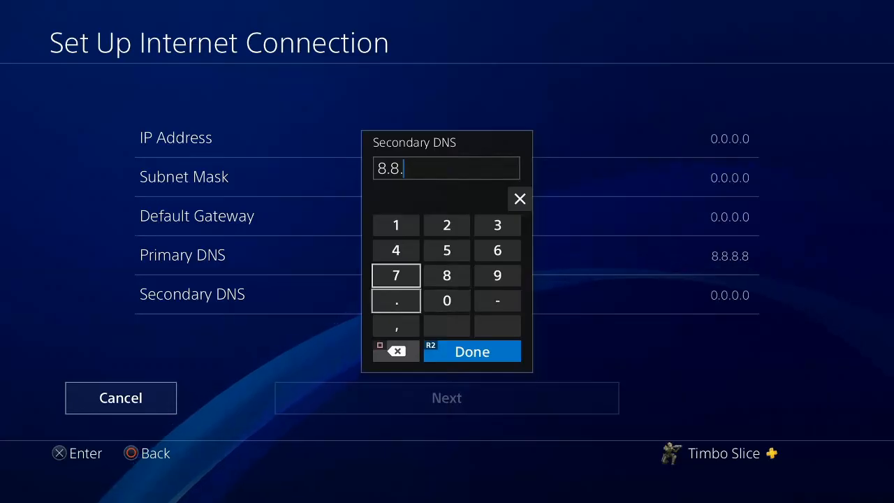
pyautogui.click(397, 250)
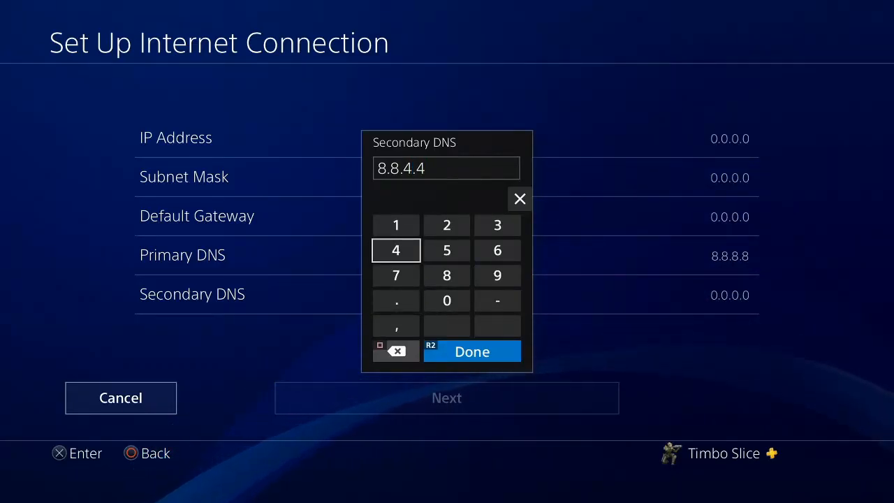
pyautogui.click(471, 352)
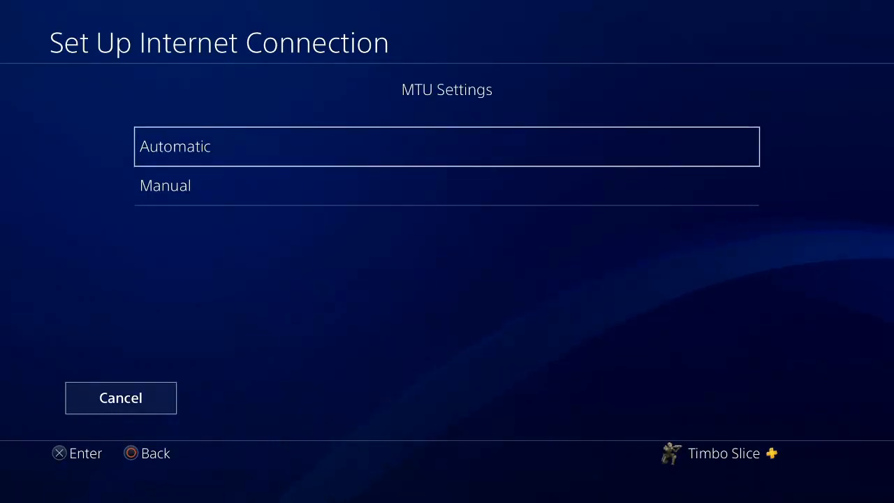
# Step: Keep Automatic MTU and no proxy server, then run Test Internet Connection
pyautogui.click(447, 147)
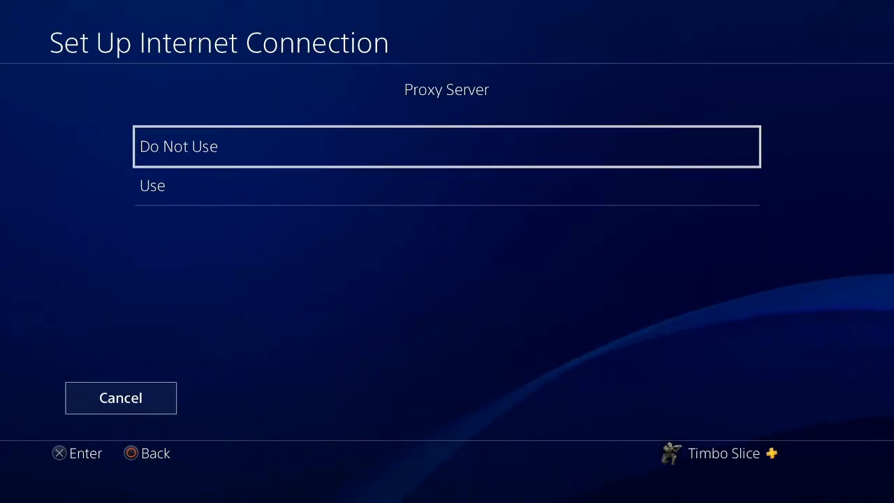
pyautogui.click(447, 147)
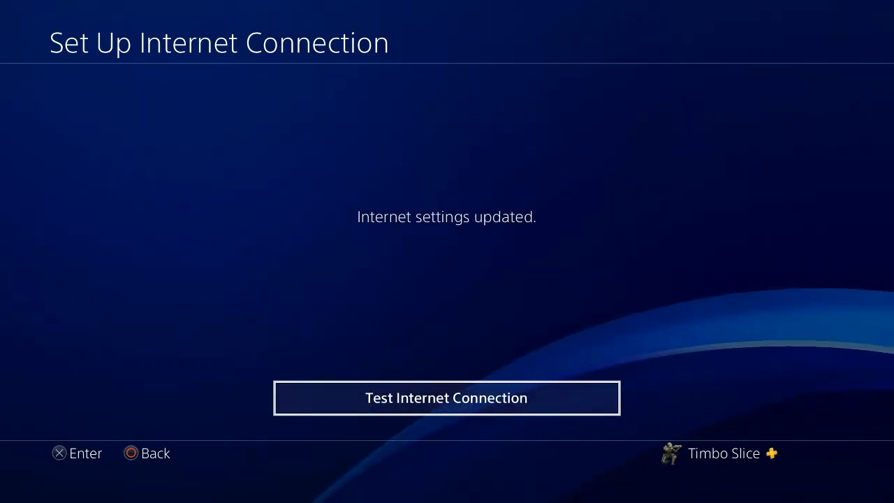
pyautogui.click(447, 396)
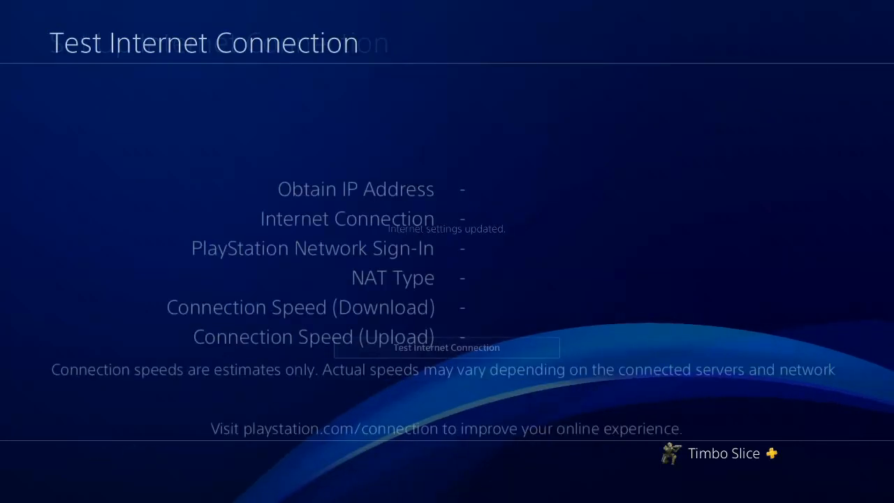